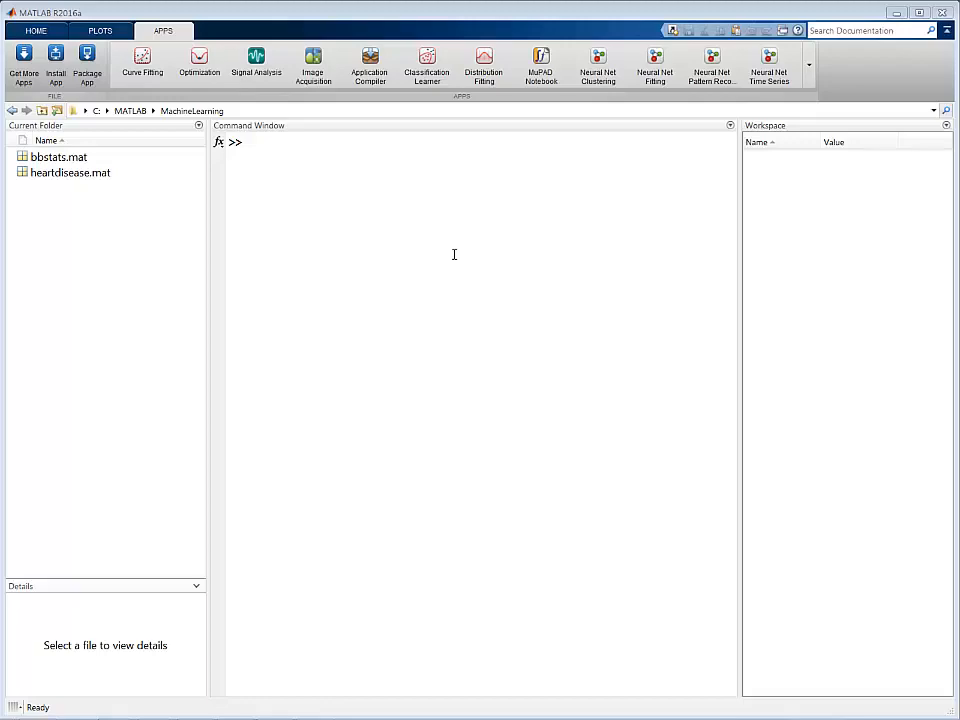
Step: Load bbstats.mat into the workspace and launch Neural Net Clustering from Apps
{"action": "double_click", "coordinate": [58, 157]}
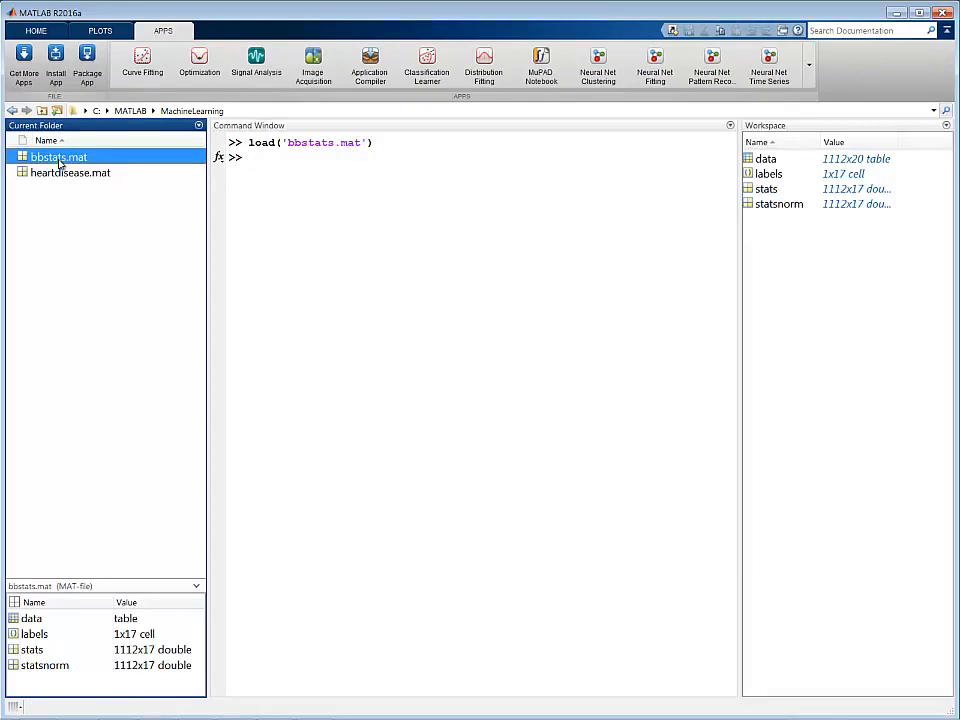
{"action": "mouse_move", "coordinate": [810, 77]}
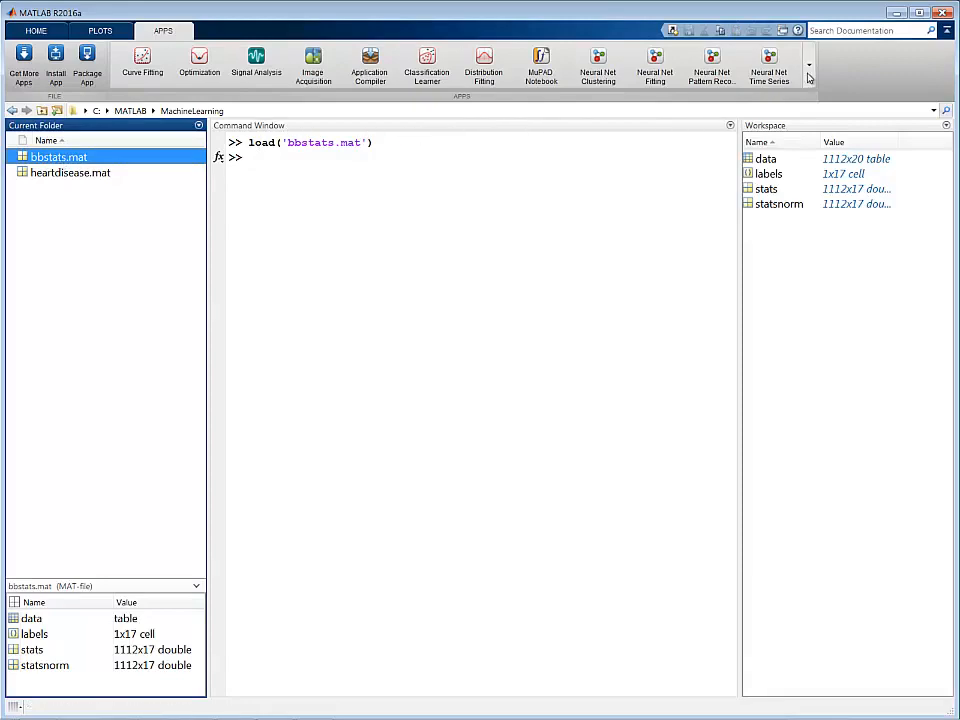
{"action": "left_click", "coordinate": [808, 64]}
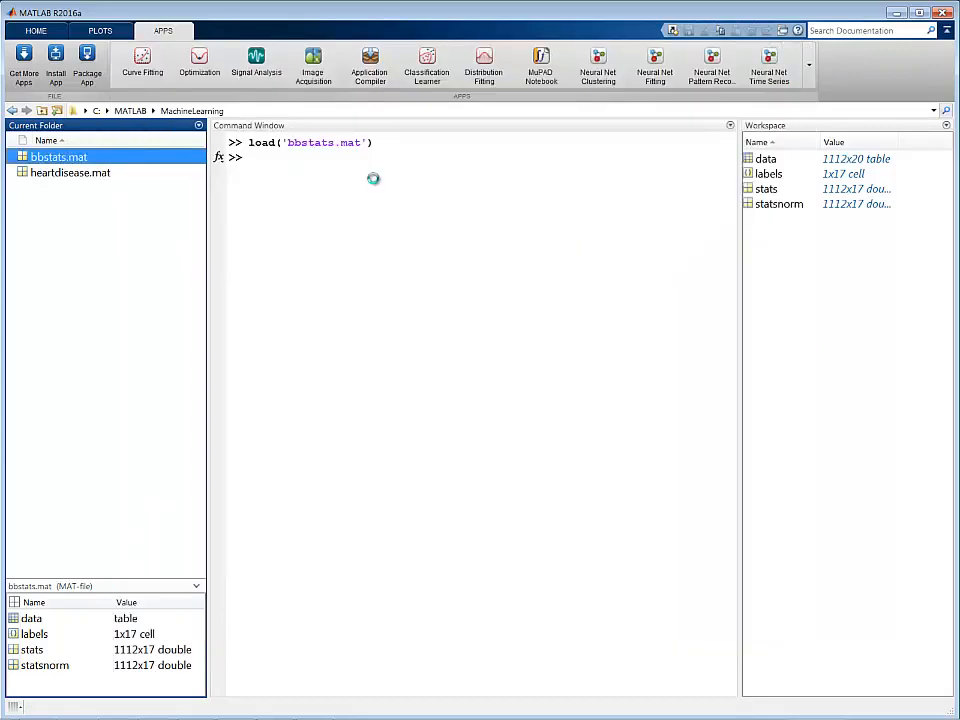
Step: Bring up the nctool Welcome page describing self-organizing map clustering
{"action": "left_click", "coordinate": [597, 60]}
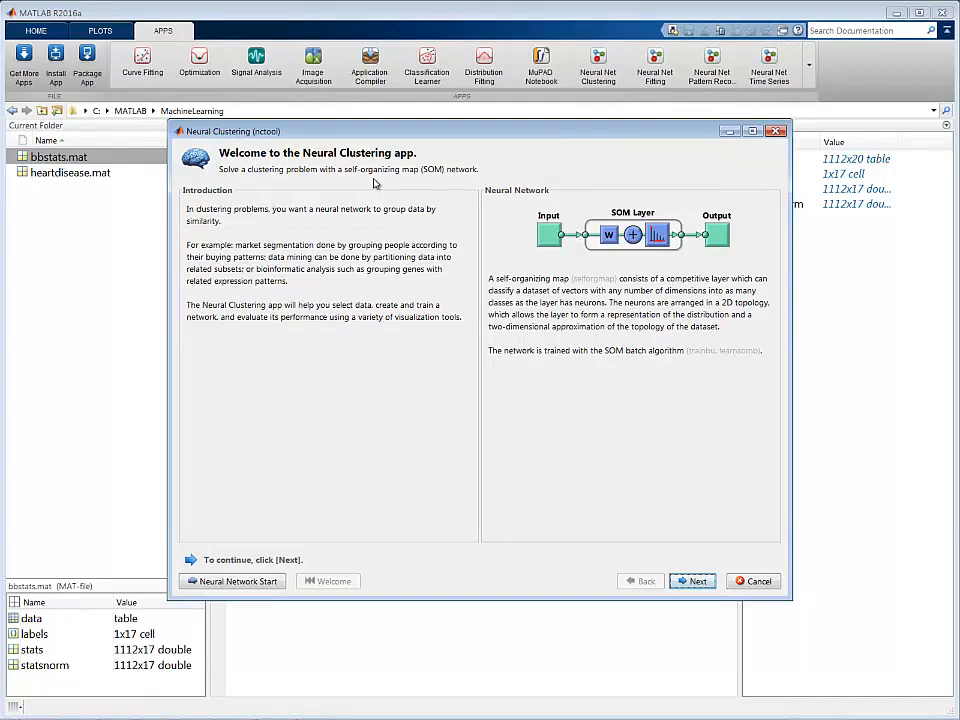
{"action": "mouse_move", "coordinate": [533, 330]}
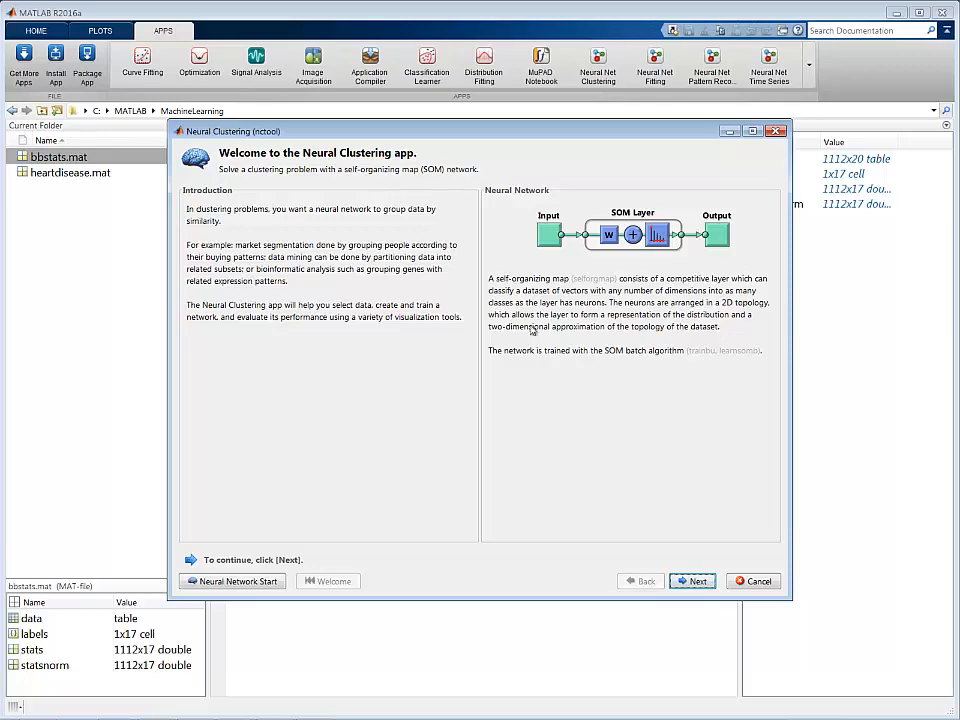
Step: Choose statsnorm as input with samples as matrix rows (1112 samples, 17 elements)
{"action": "left_click", "coordinate": [692, 581]}
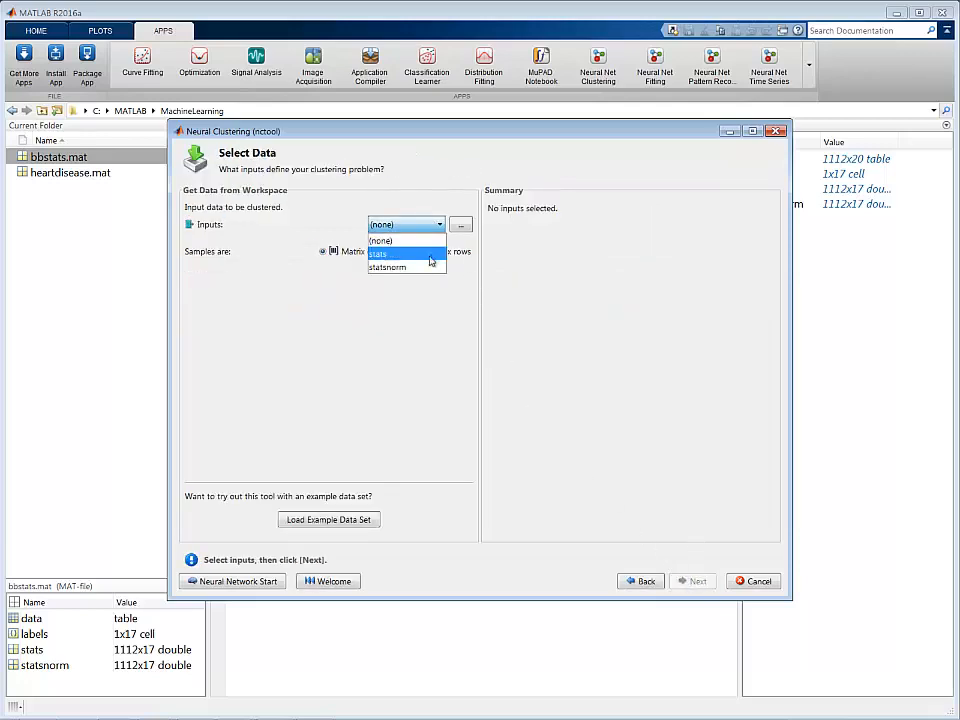
{"action": "left_click", "coordinate": [387, 267]}
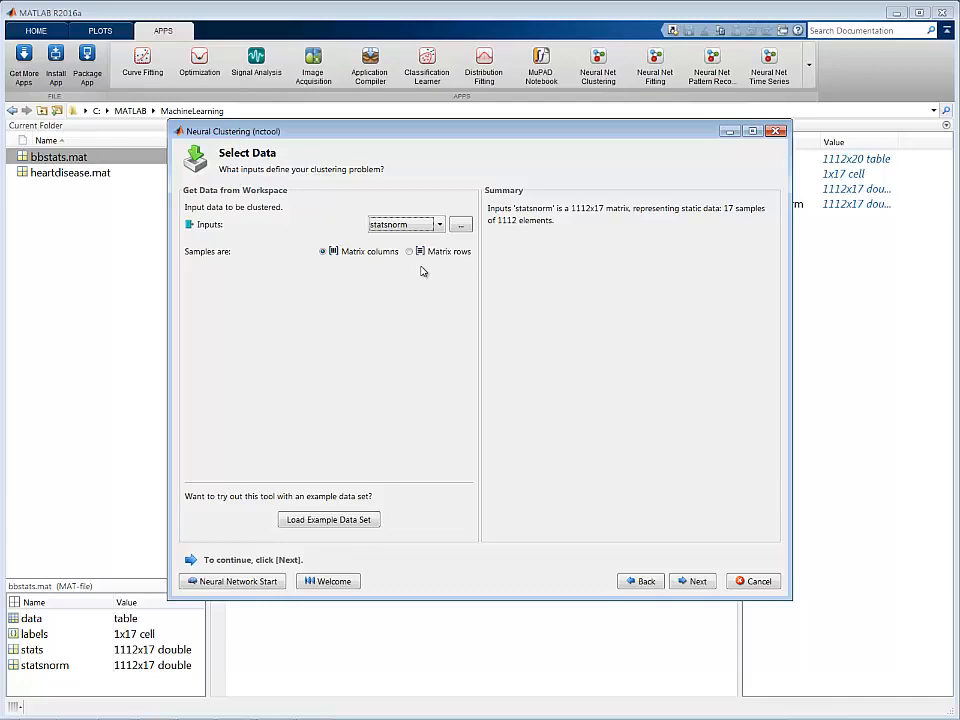
{"action": "mouse_move", "coordinate": [411, 253]}
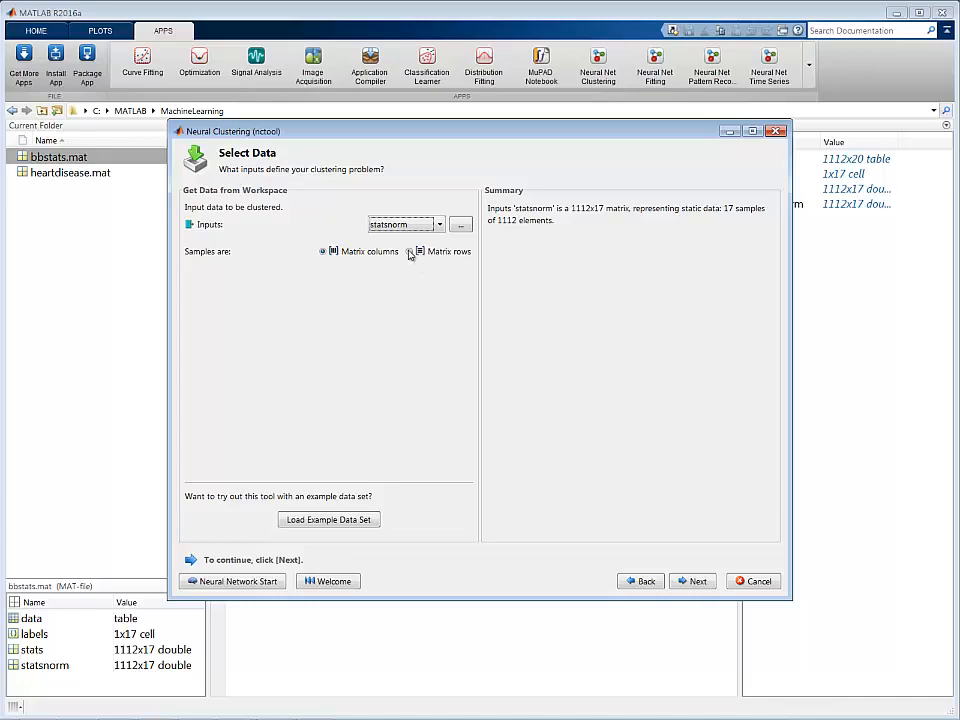
{"action": "left_click", "coordinate": [411, 251]}
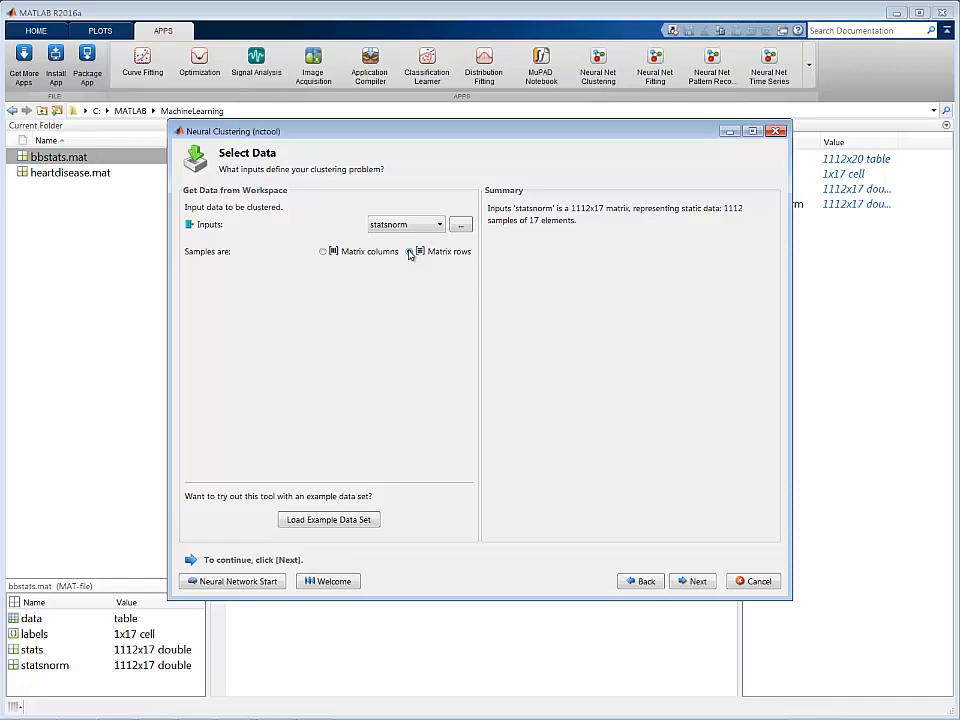
{"action": "left_click", "coordinate": [410, 251]}
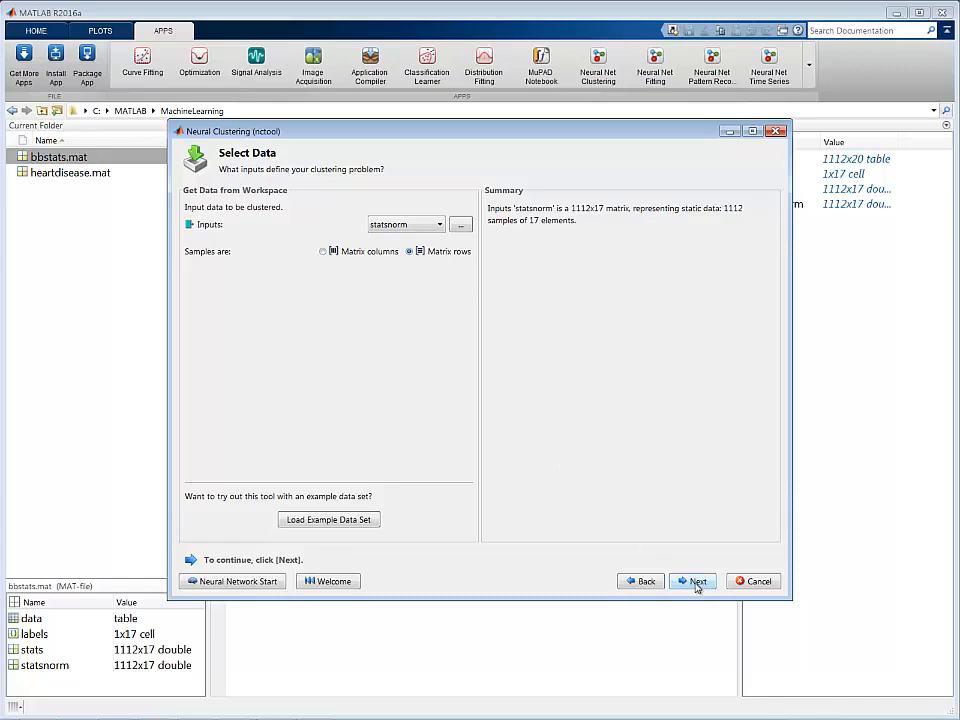
Step: Set the map size to 8 for an 8x8, 64-neuron grid and proceed to training
{"action": "left_click", "coordinate": [693, 581]}
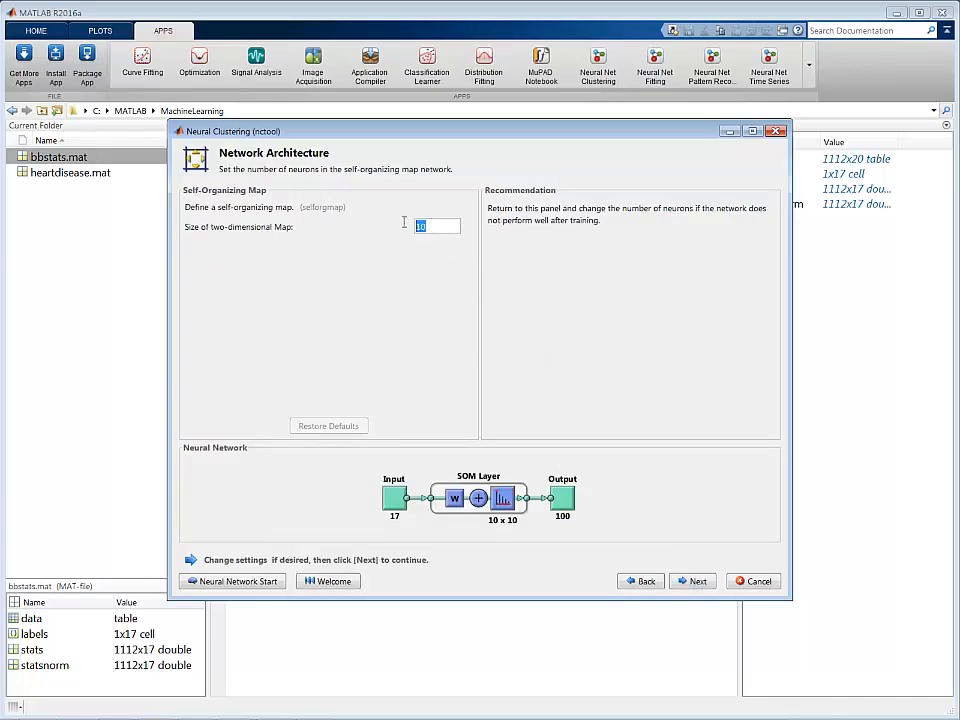
{"action": "type", "text": "8"}
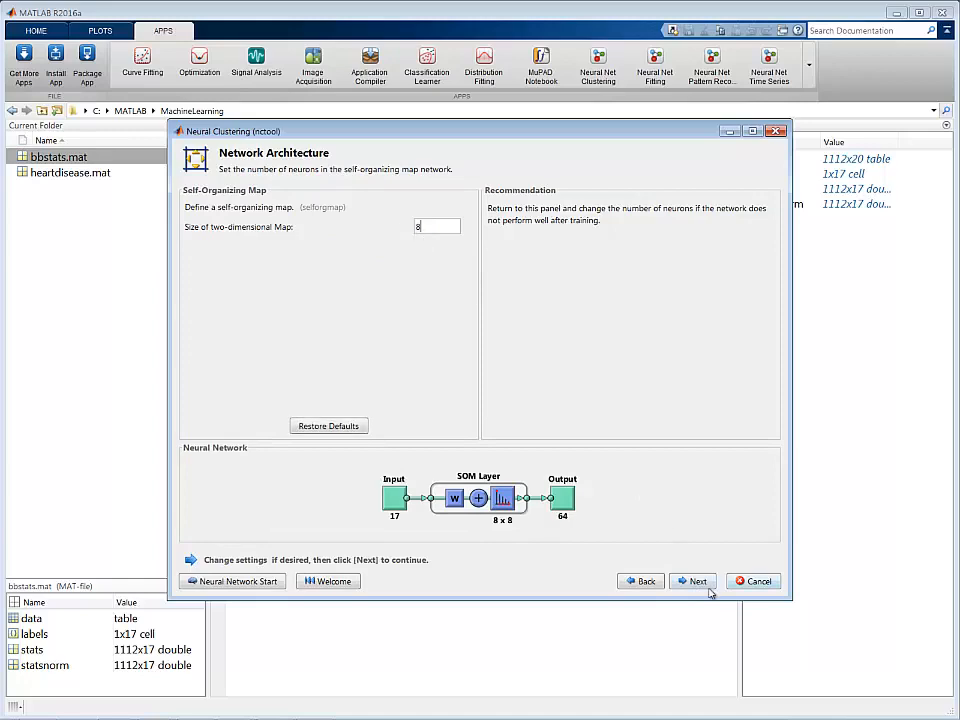
{"action": "left_click", "coordinate": [693, 581]}
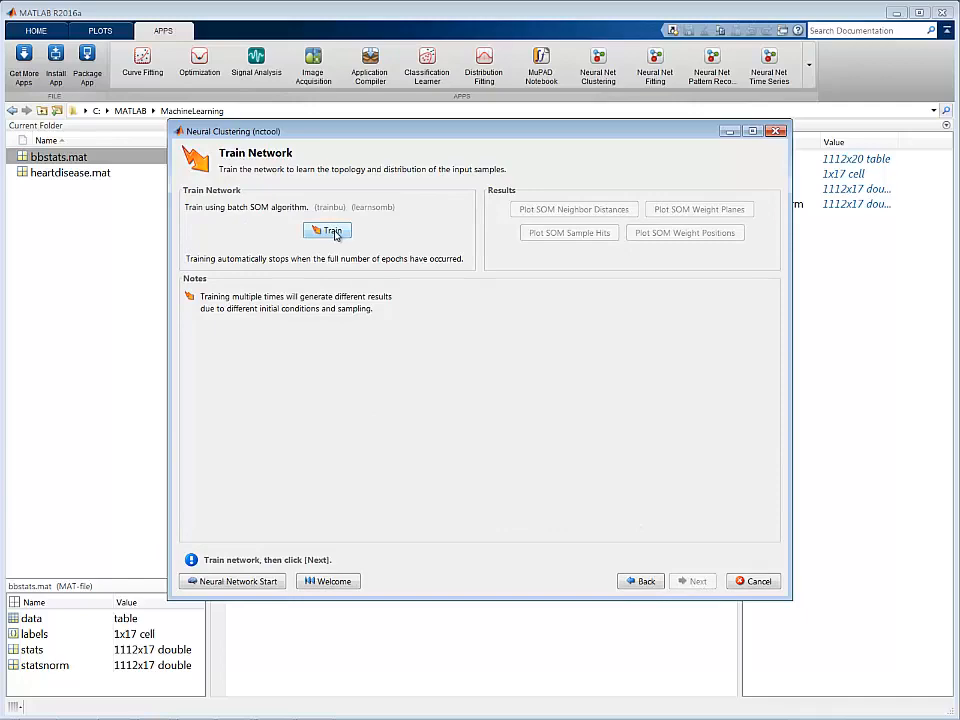
Step: Train the 64-neuron map and plot its SOM sample hits
{"action": "left_click", "coordinate": [327, 231]}
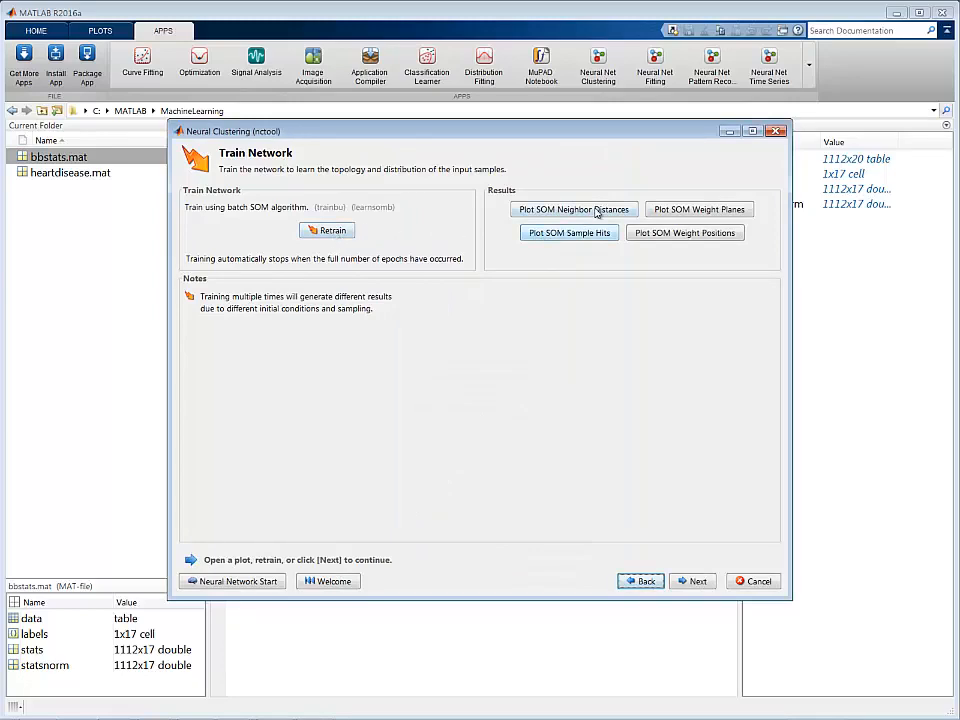
{"action": "left_click", "coordinate": [573, 209]}
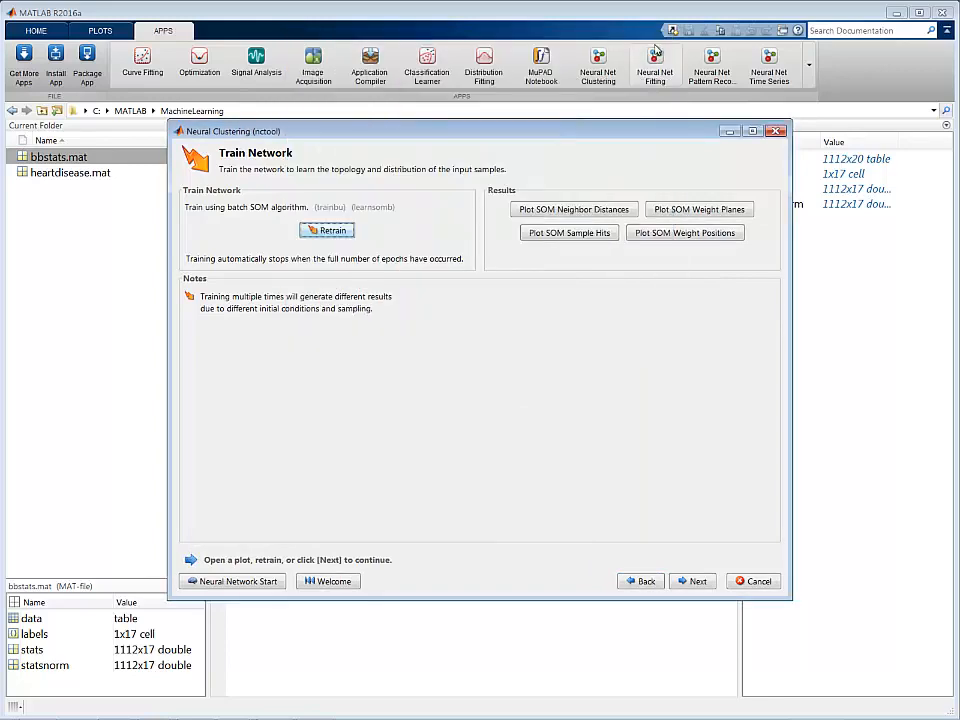
{"action": "left_click", "coordinate": [569, 232]}
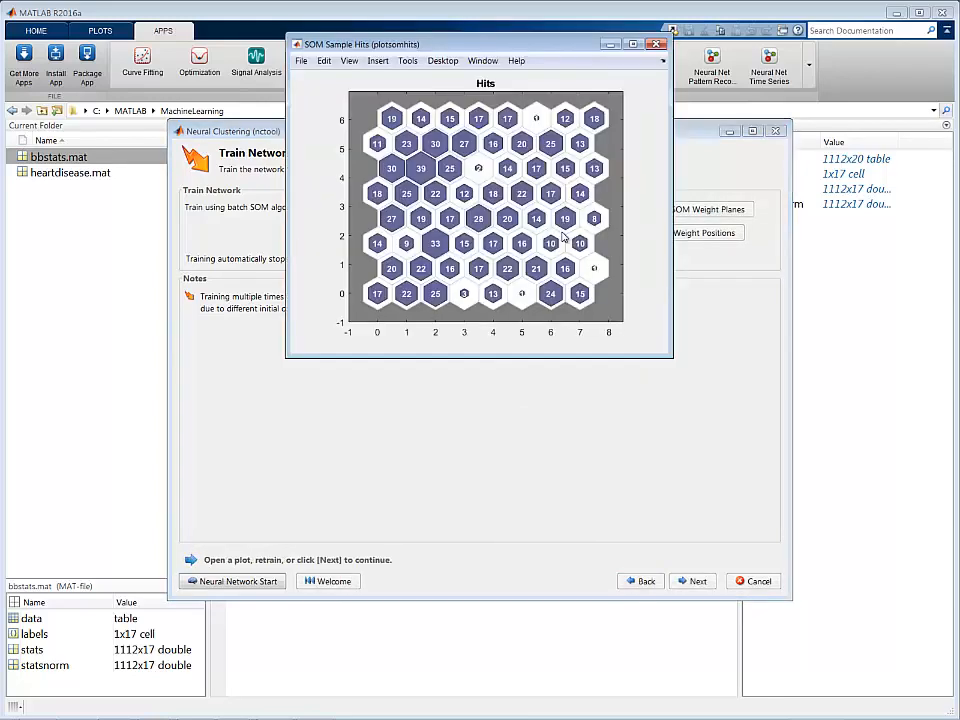
{"action": "mouse_move", "coordinate": [713, 530]}
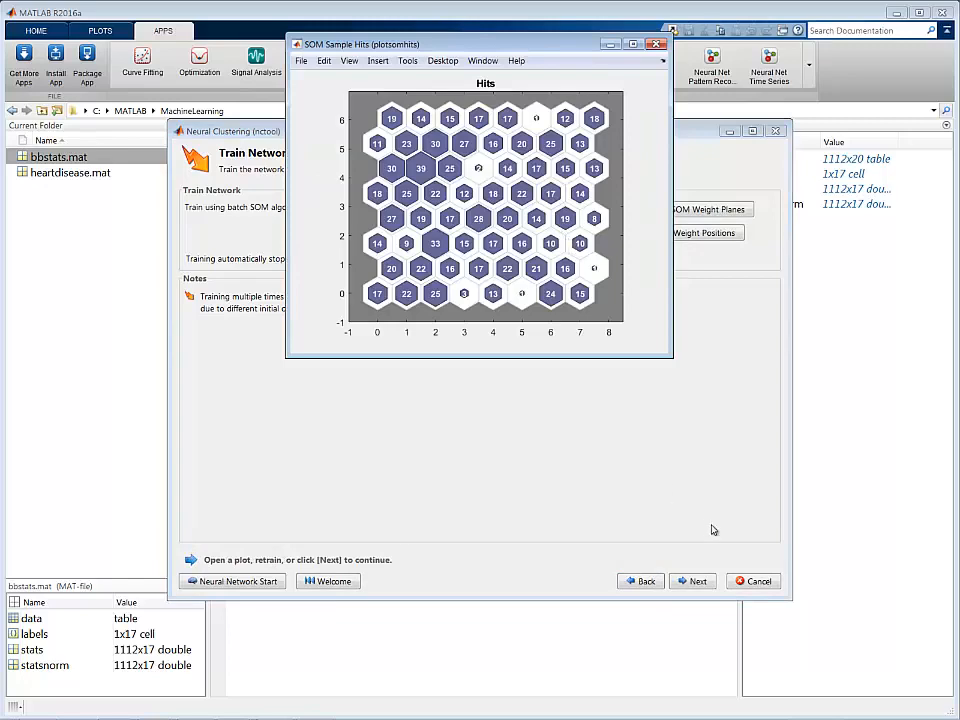
Step: Save the network and outputs to the workspace as net and output, then close the app
{"action": "left_click", "coordinate": [694, 581]}
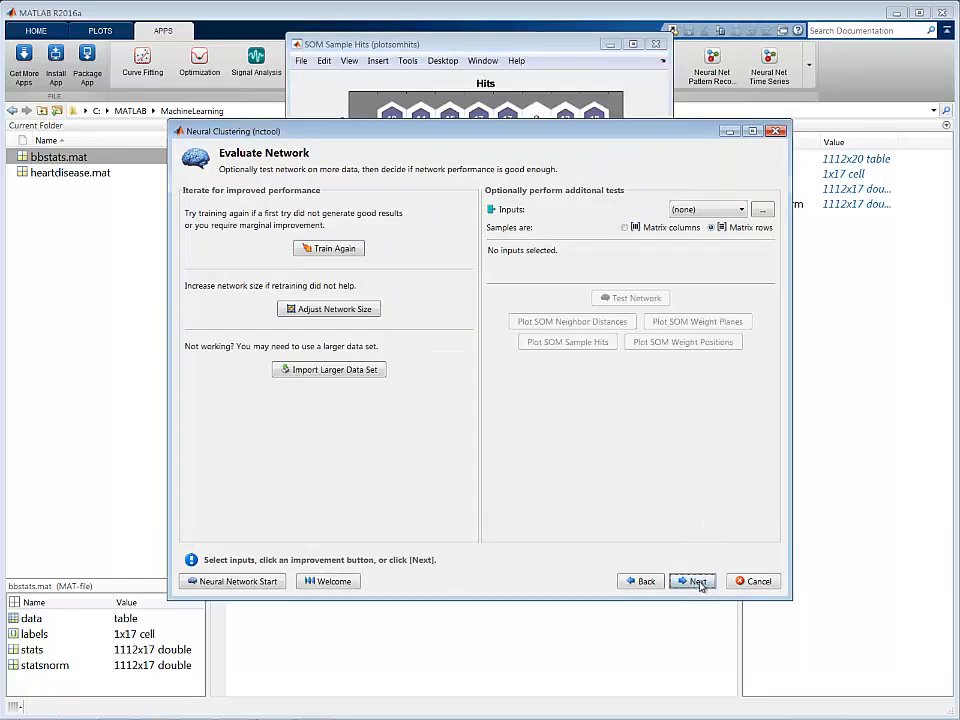
{"action": "left_click", "coordinate": [693, 581]}
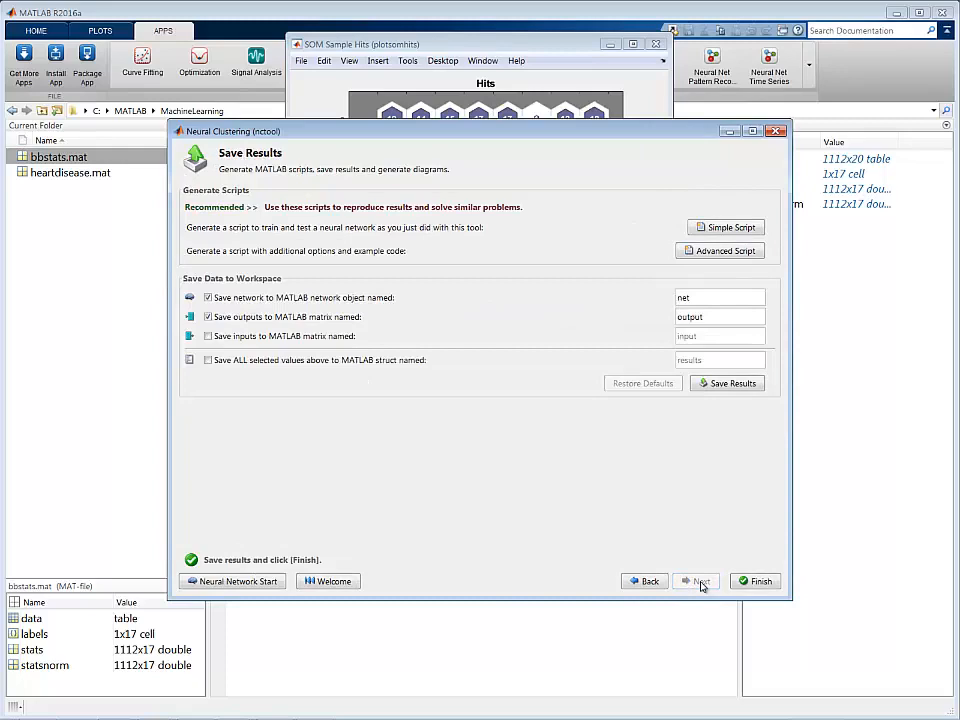
{"action": "left_click", "coordinate": [732, 383]}
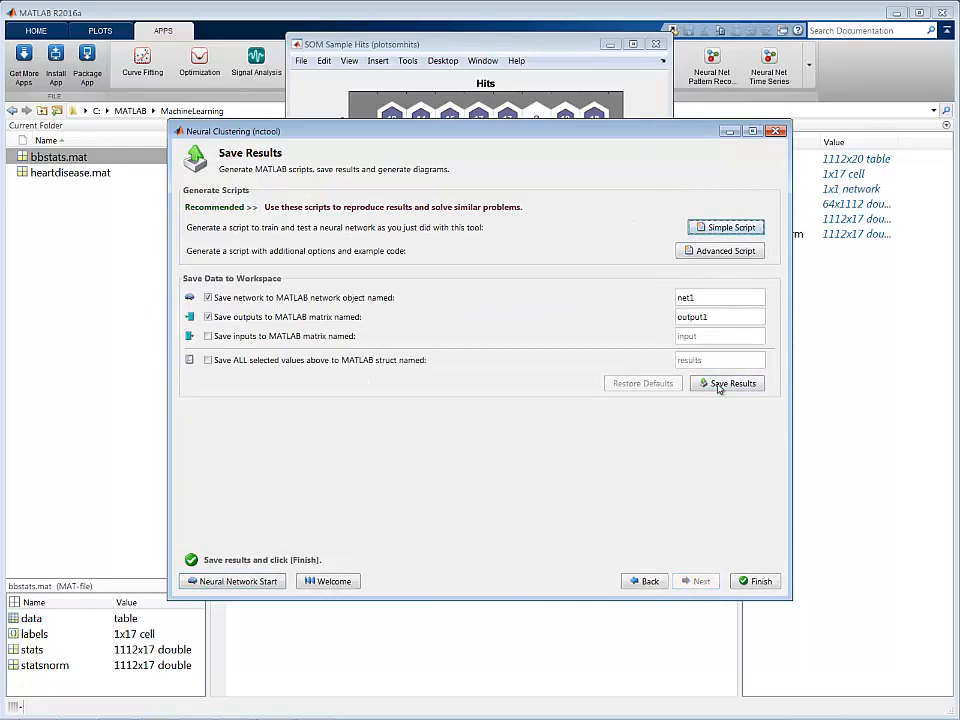
{"action": "left_click", "coordinate": [757, 581]}
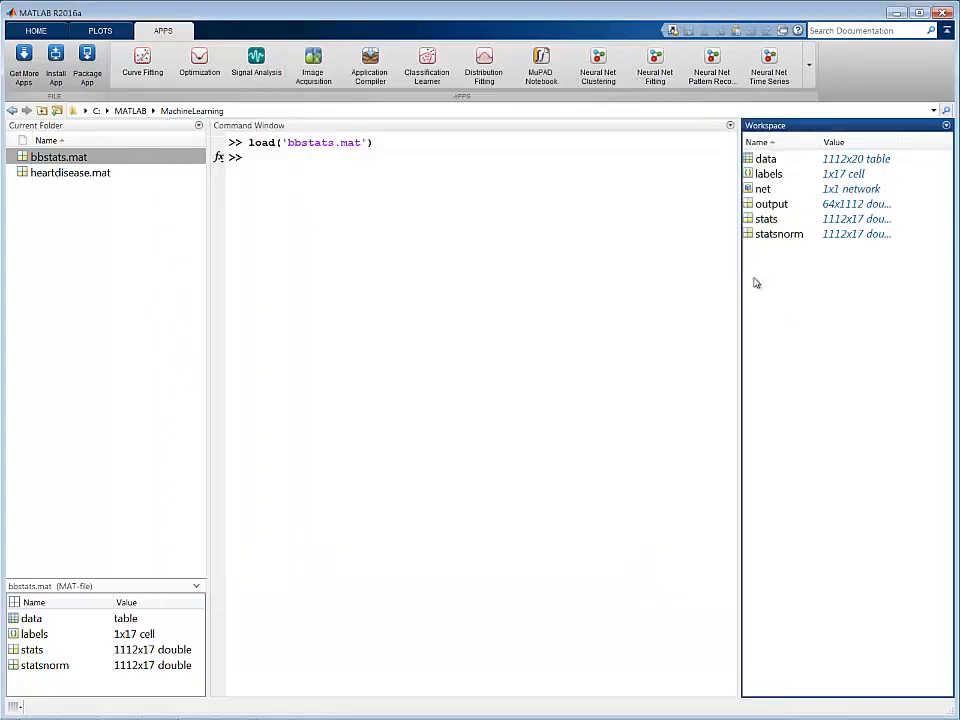
{"action": "left_click", "coordinate": [763, 189]}
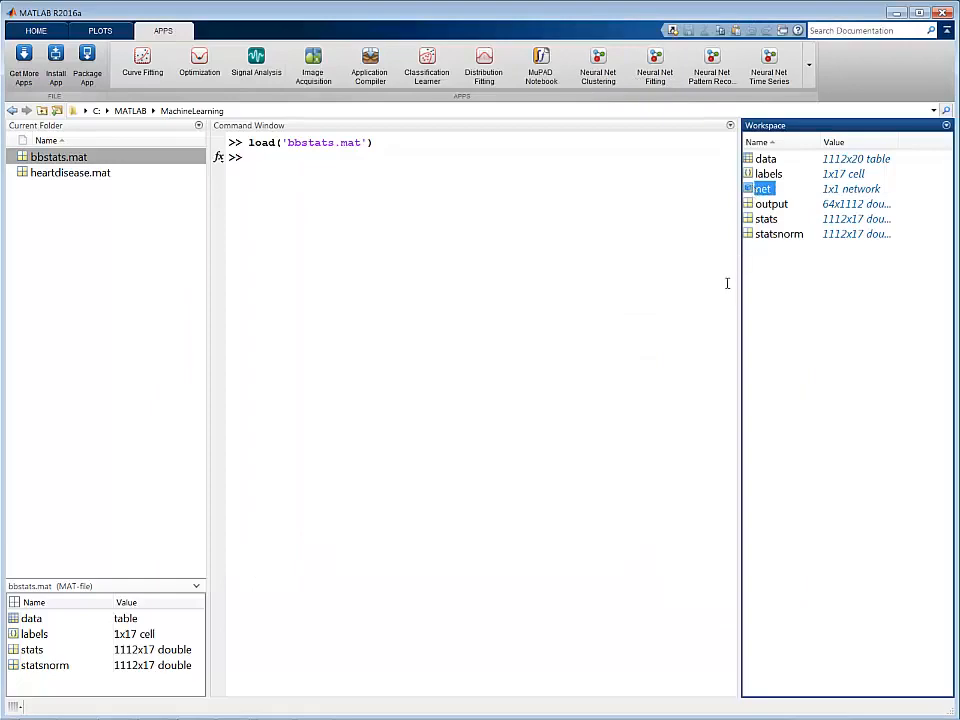